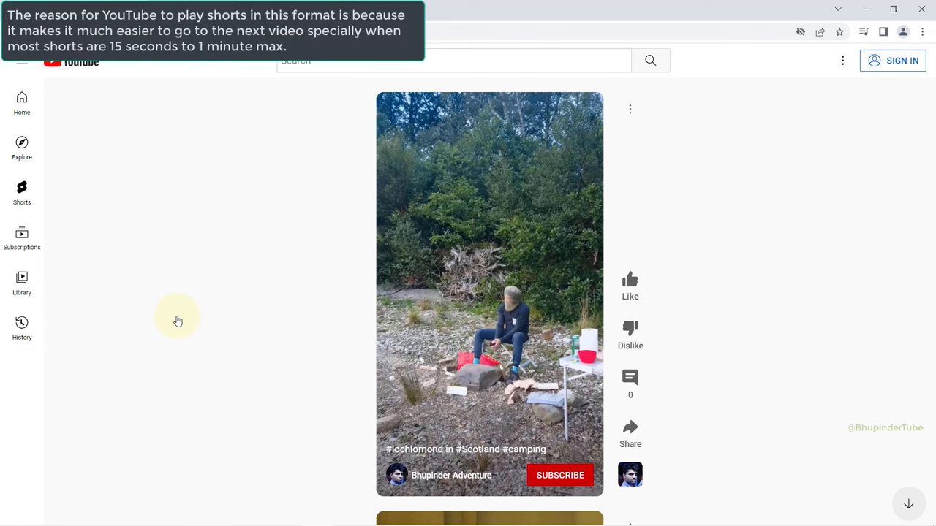
- Scroll to the #lochlomond camping Short and copy its video URL
scroll(down, 3)
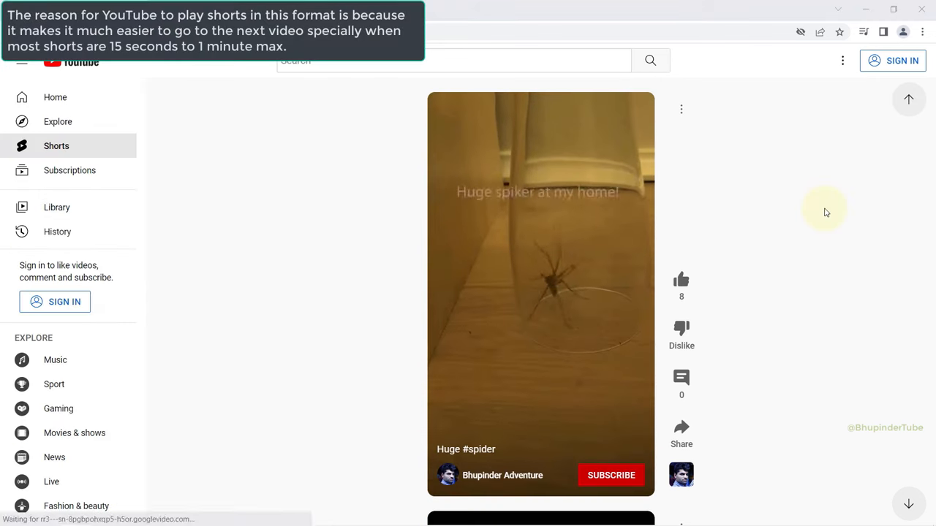
scroll(down, 3)
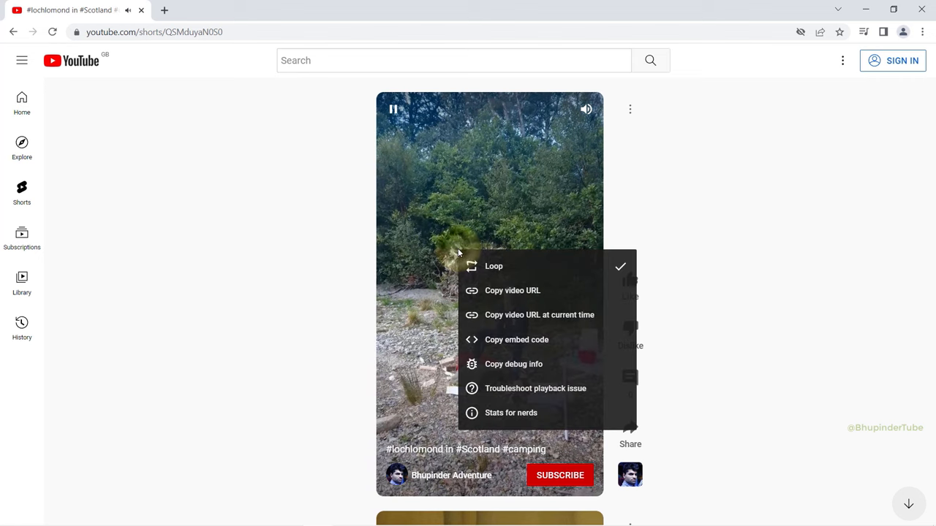
mouse_move(512, 296)
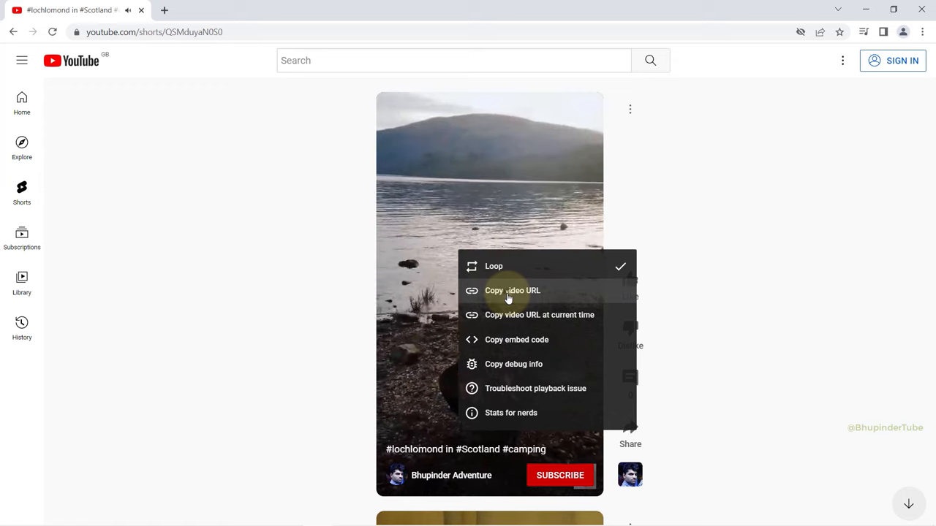
click(512, 291)
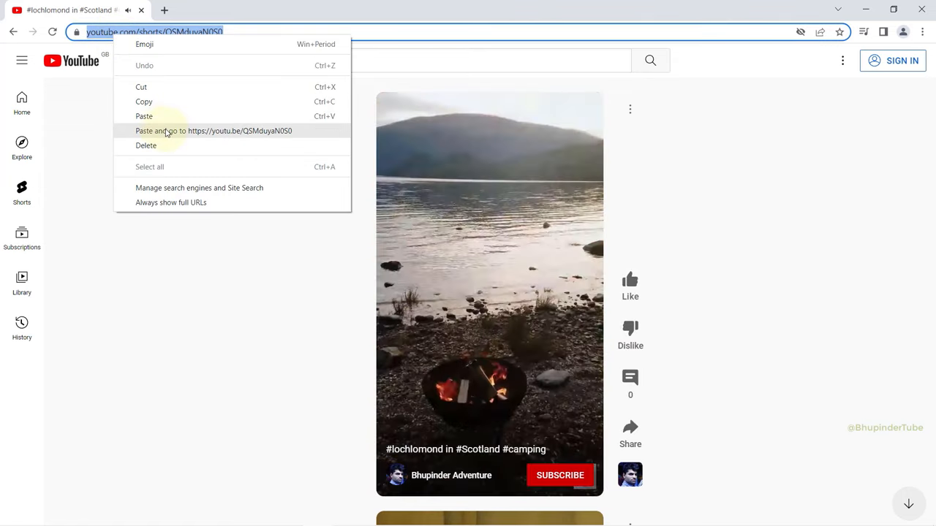
- Paste and open the copied youtu.be link, then switch the player to full screen
click(214, 130)
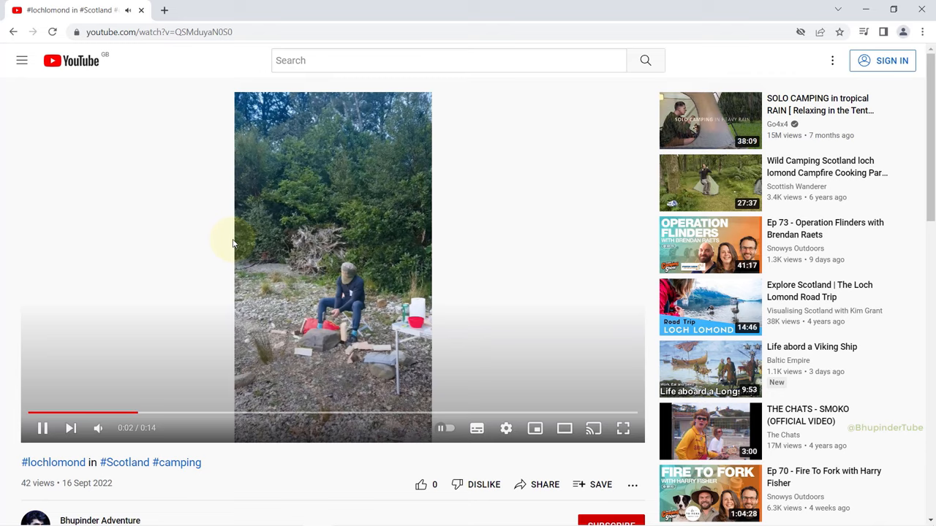
click(623, 428)
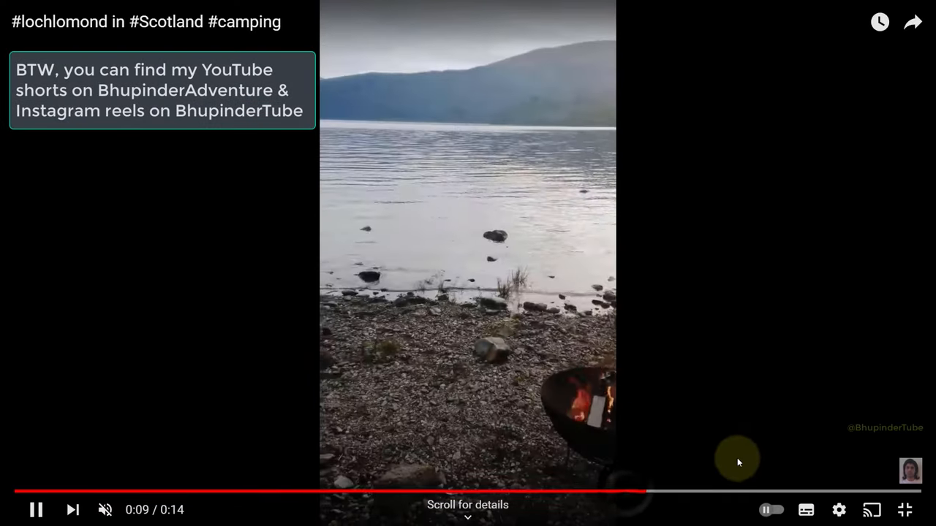
- Seek the camping video back to about 0:05 on the progress bar
click(344, 491)
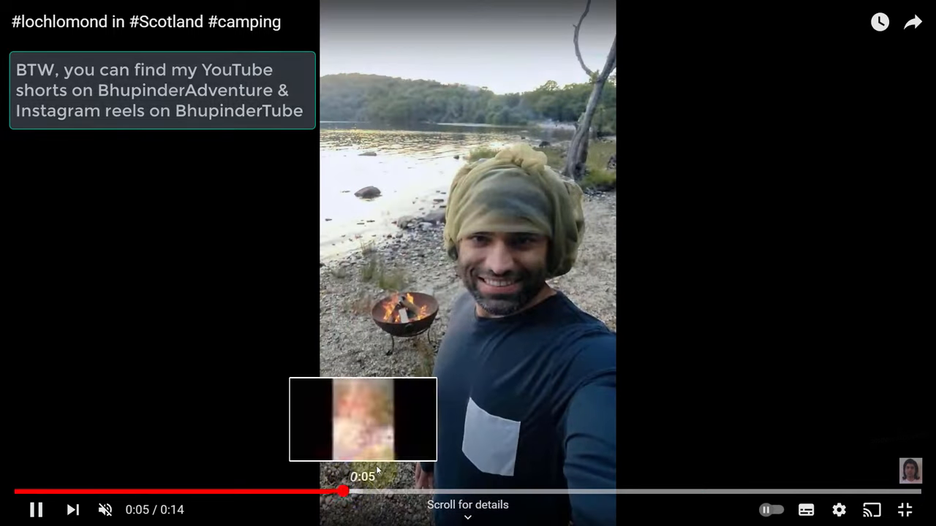
click(805, 510)
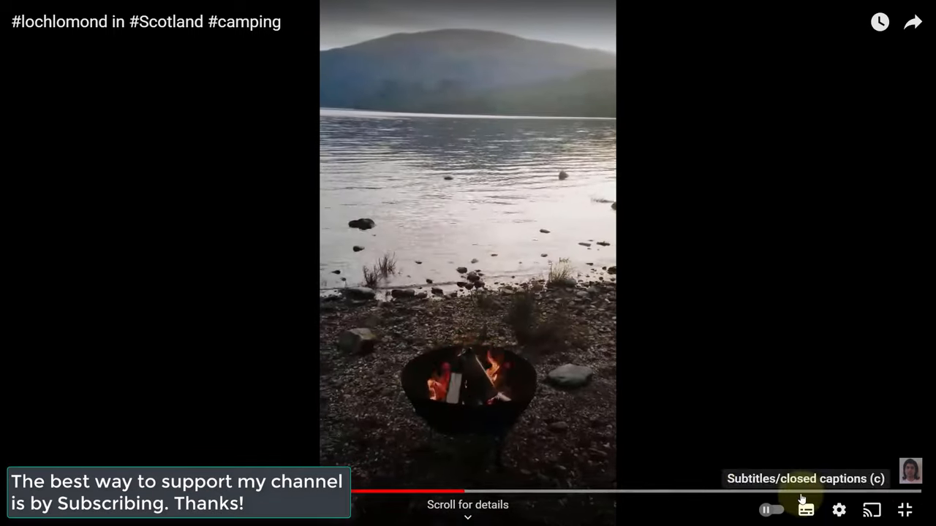